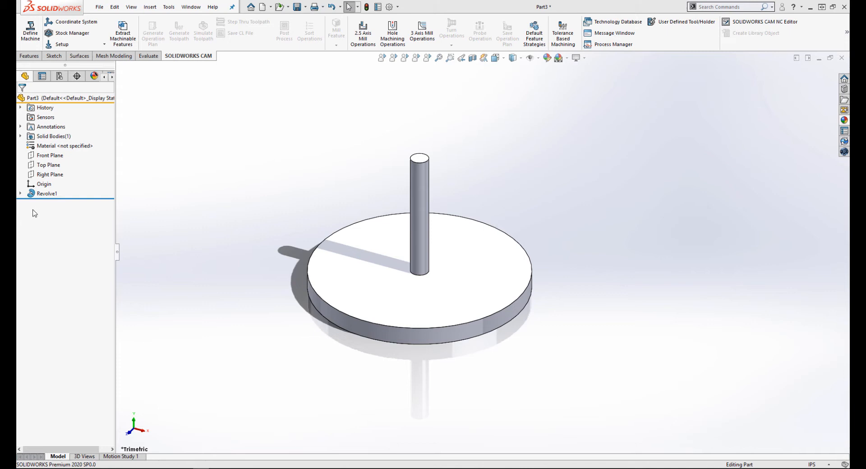
Inspect the saw profile sketch behind the revolved body and return to the model
left_click(20, 193)
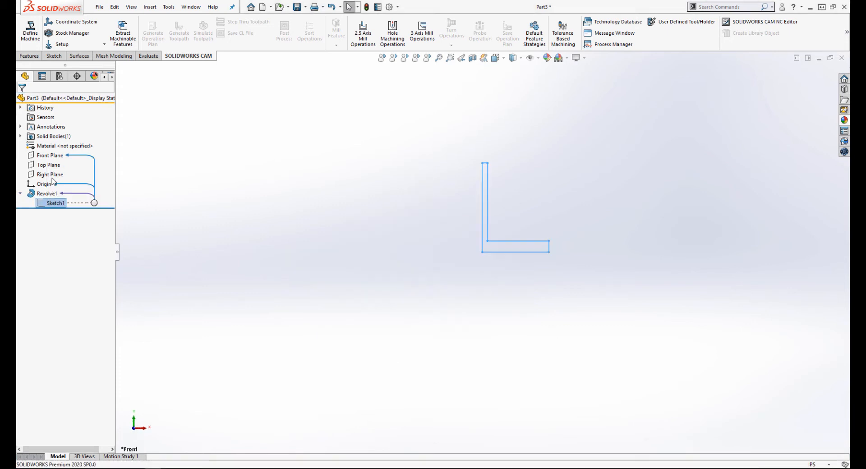
double_click(55, 203)
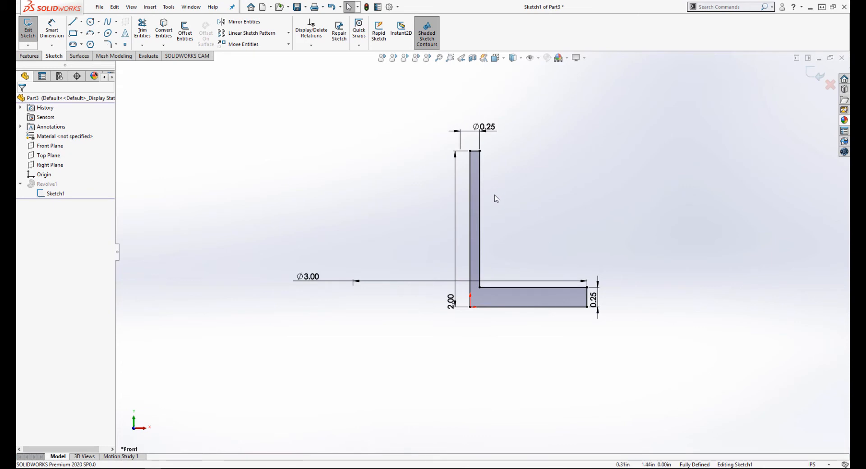
mouse_move(704, 43)
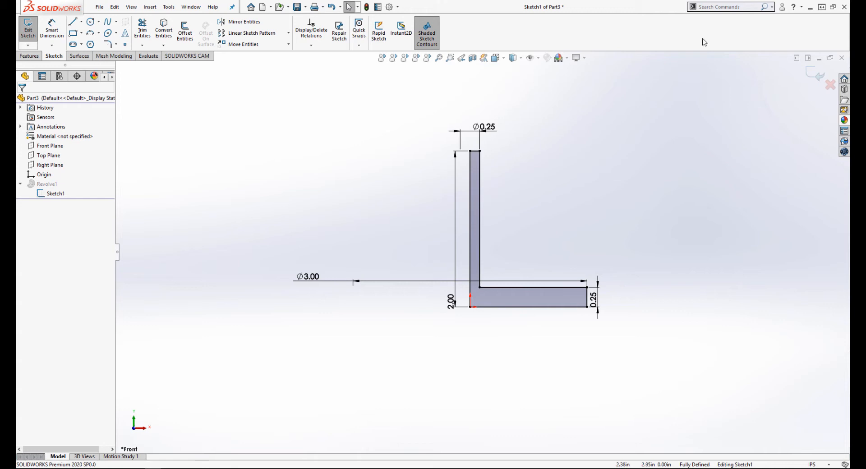
left_click(28, 28)
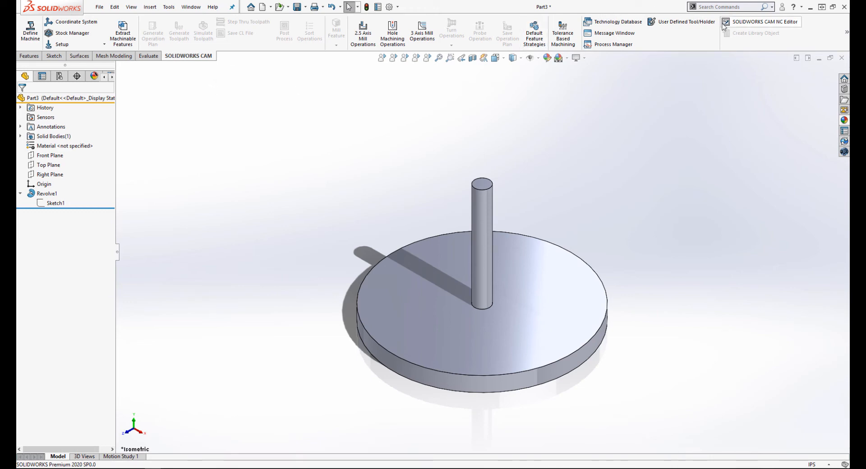
Start a user-defined tool from the body and save it as '3in Slitting Saw' on the Desktop
left_click(685, 21)
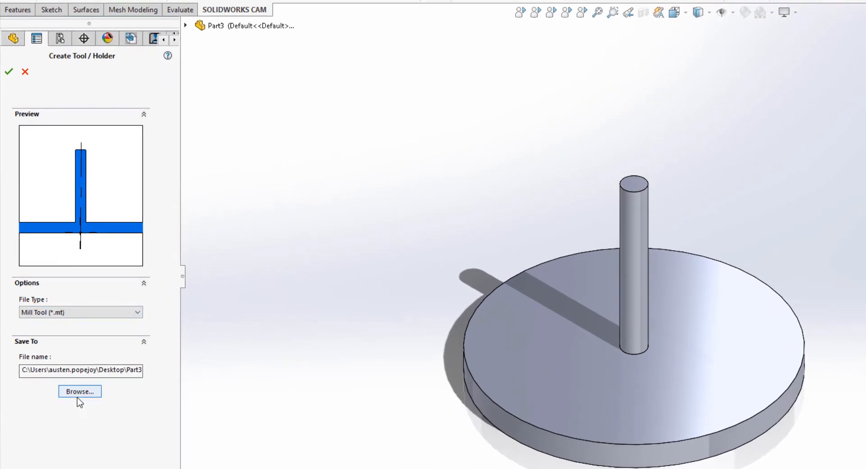
left_click(79, 391)
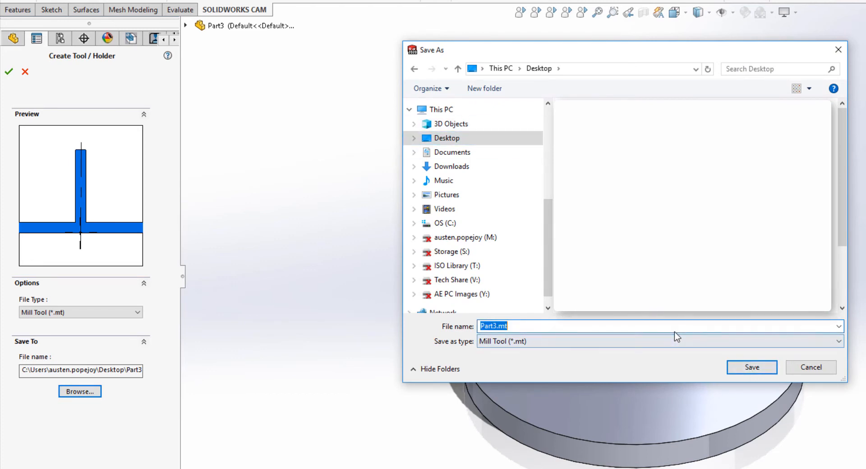
type("3")
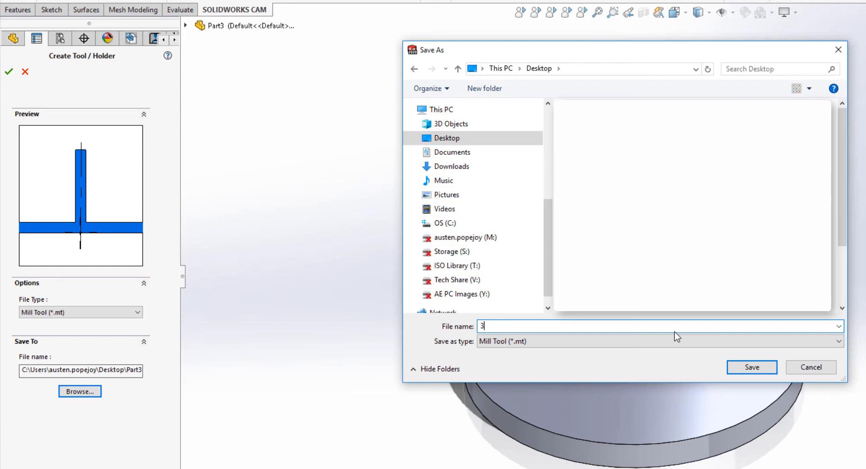
type("in Slitting Saw")
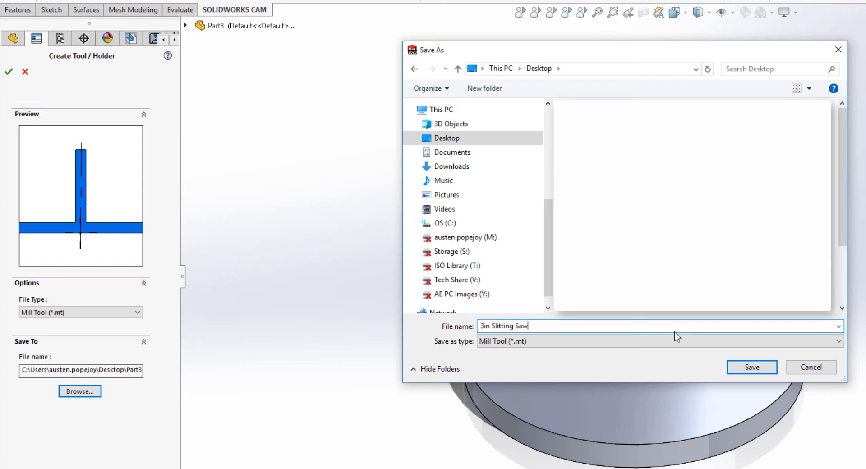
mouse_move(751, 367)
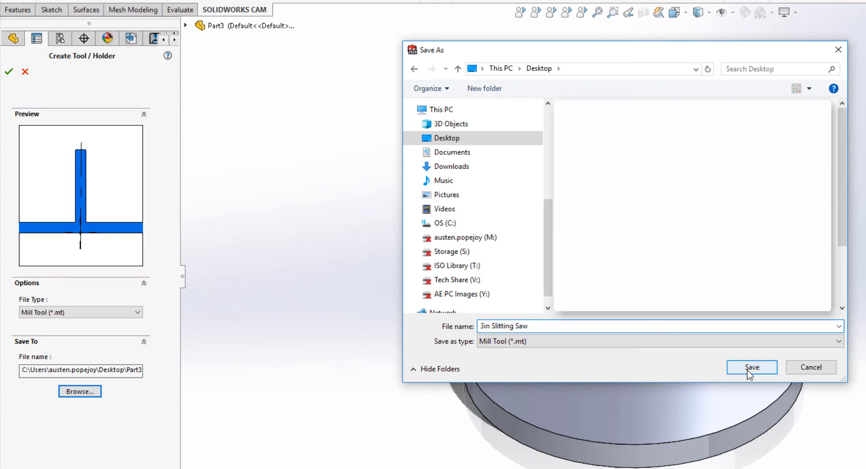
left_click(751, 366)
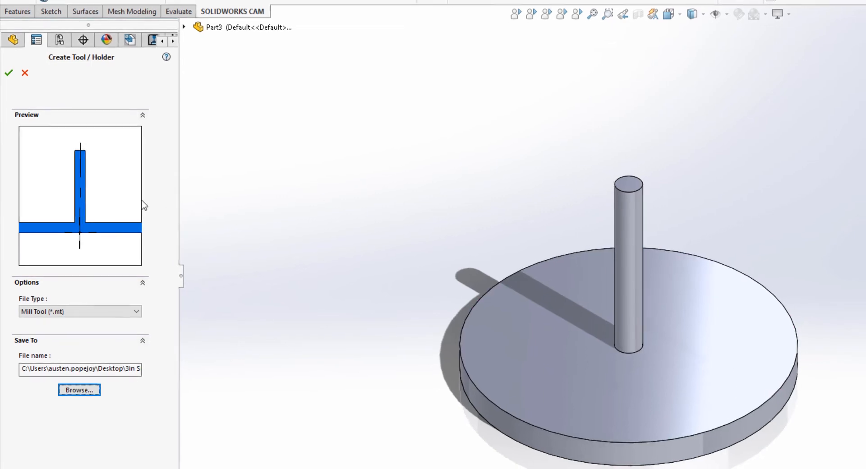
Confirm the saw tool file creation and bring up the Technology Database
left_click(8, 72)
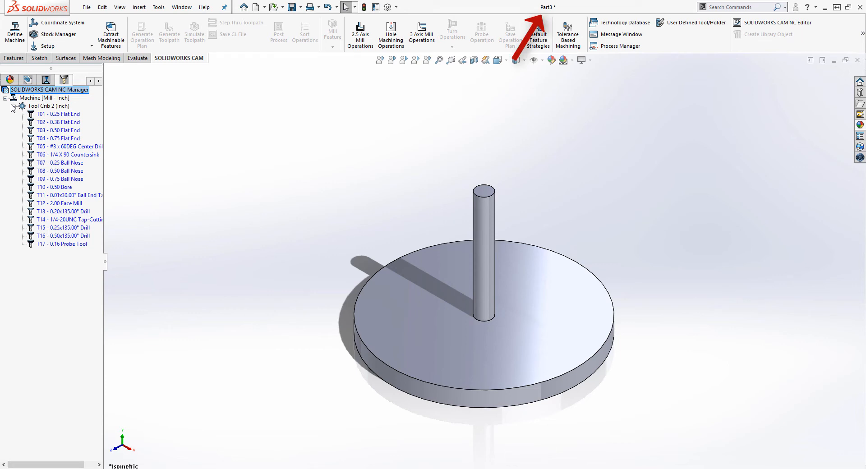
mouse_move(629, 21)
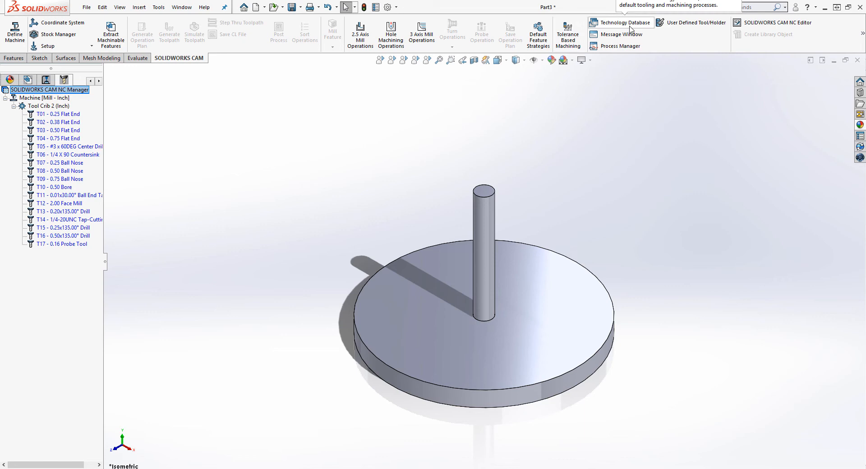
left_click(620, 22)
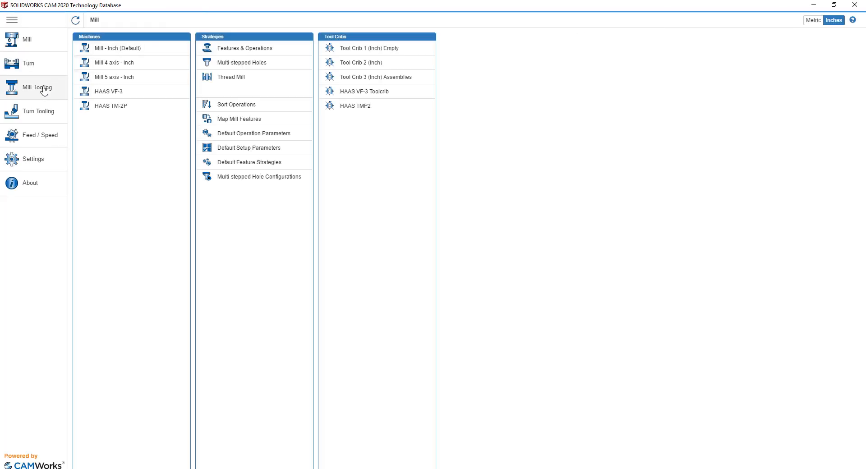
Copy the last user-defined mill tool as a new entry named 3" Slitting Saw and save it
left_click(37, 87)
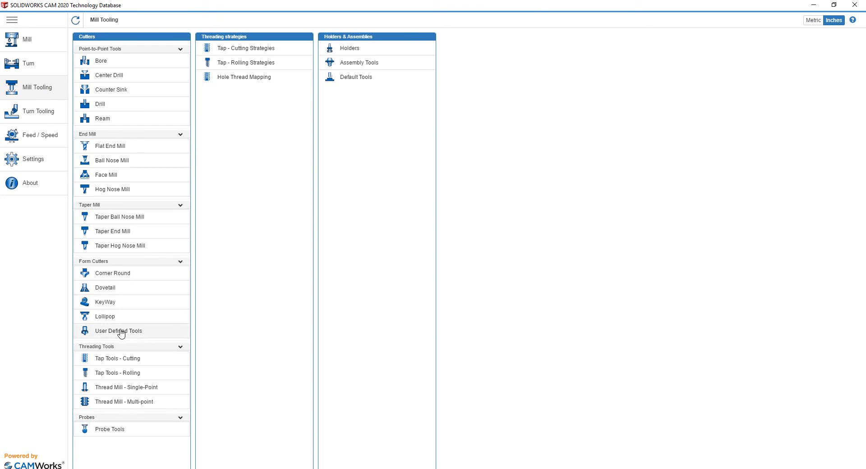
left_click(118, 330)
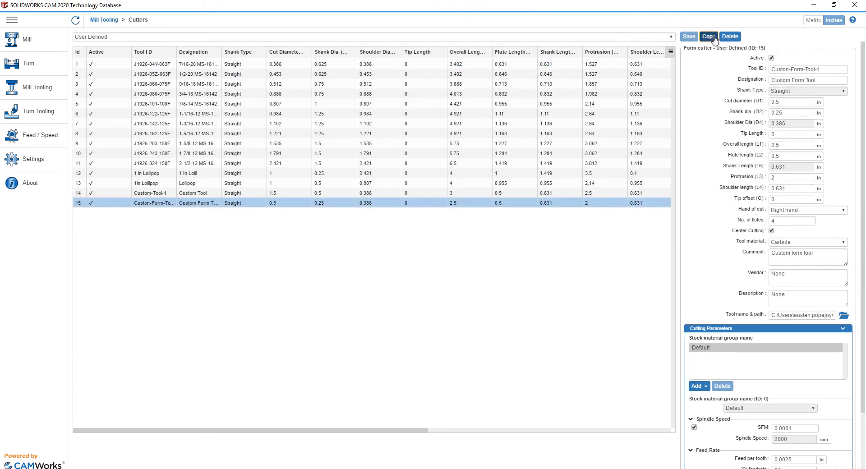
left_click(709, 36)
type("3\"")
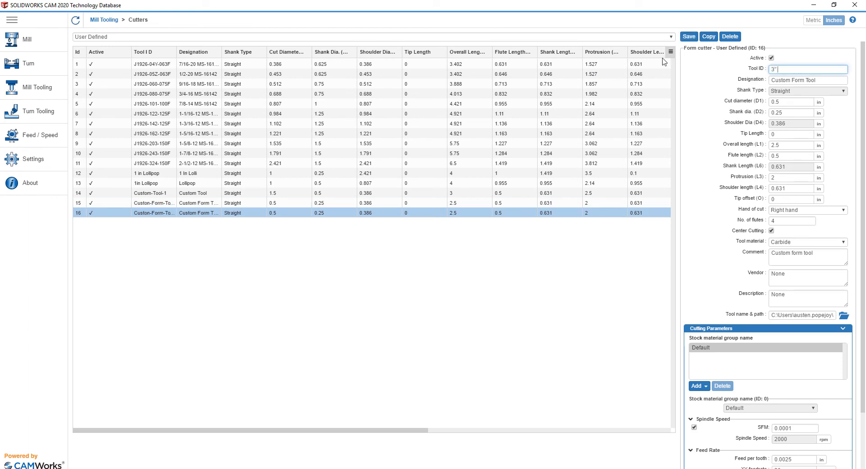
type("Slitting Saw")
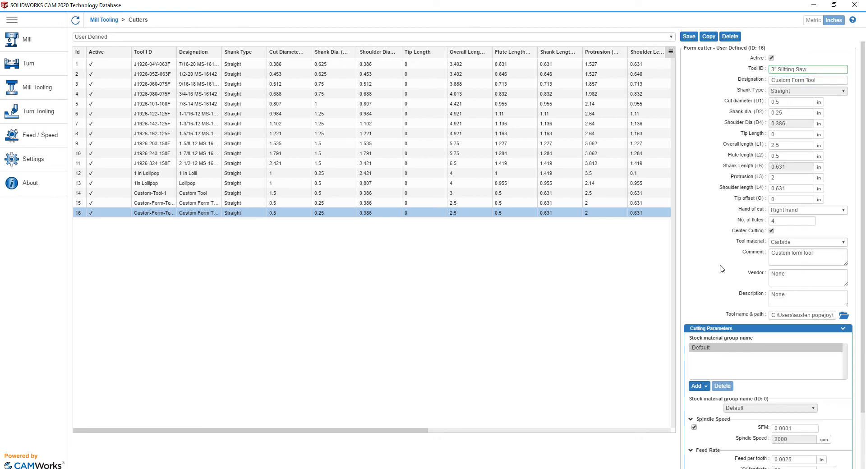
left_click(844, 315)
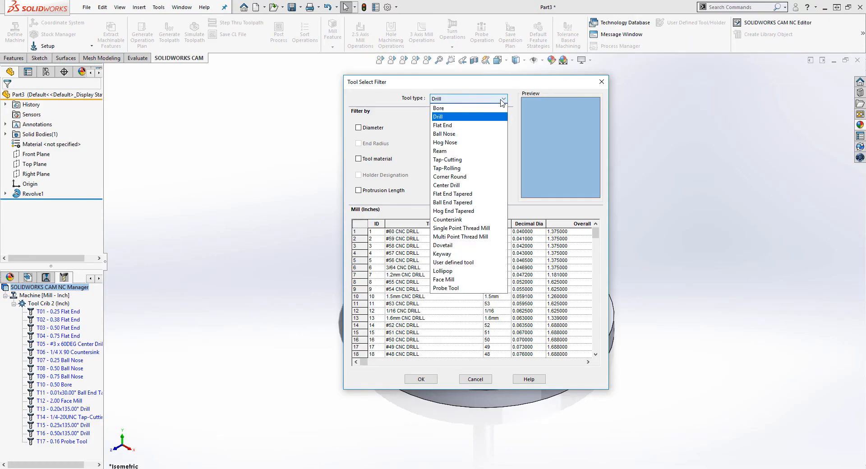
Filter to user-defined tools and select the 3" Slitting Saw
left_click(452, 262)
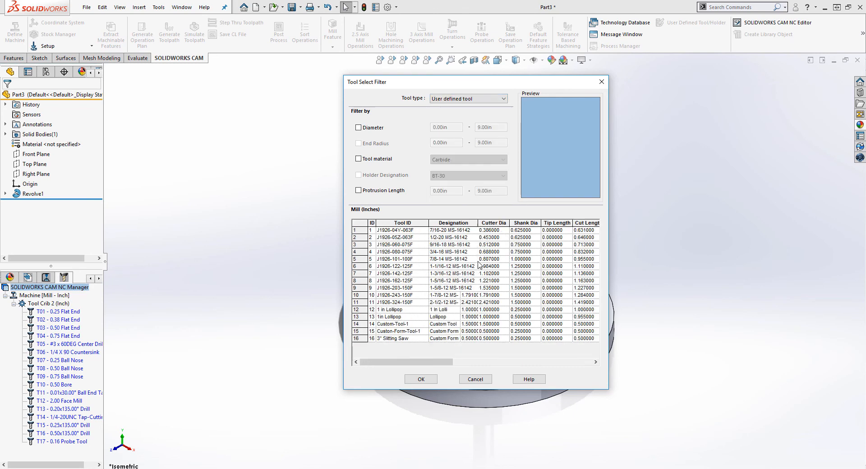
left_click(433, 339)
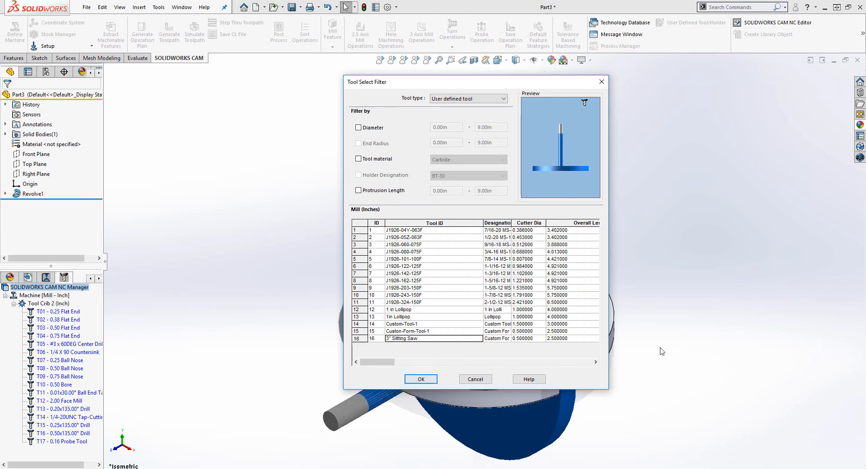